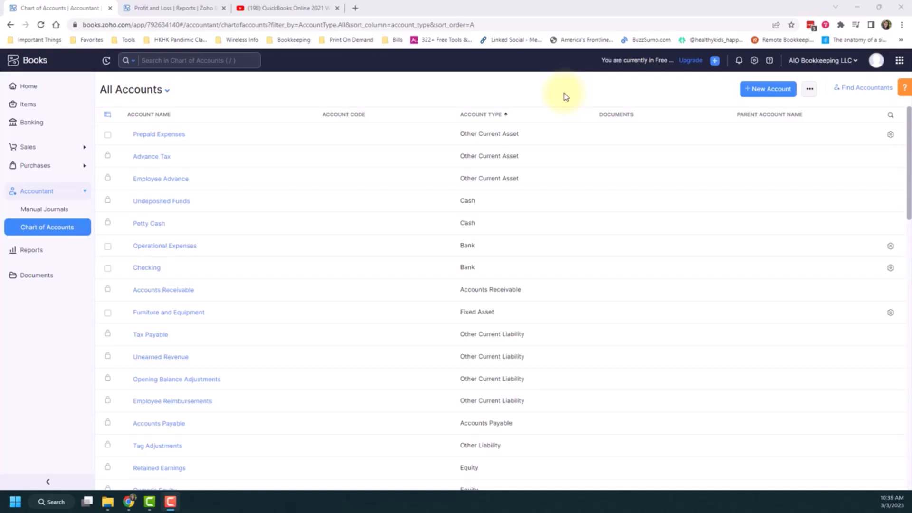
# Locate the Auto expense account in the chart of accounts and bring it up for editing.
pyautogui.scroll(-3)
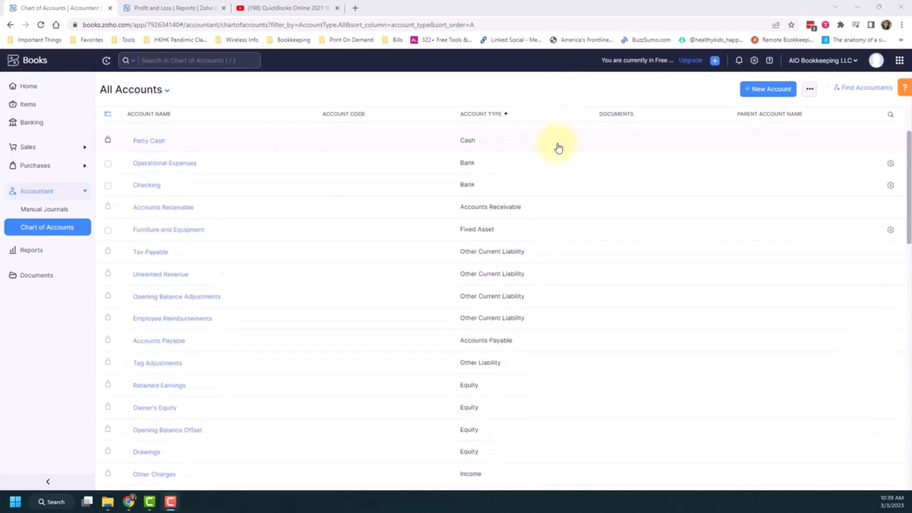
pyautogui.scroll(-3)
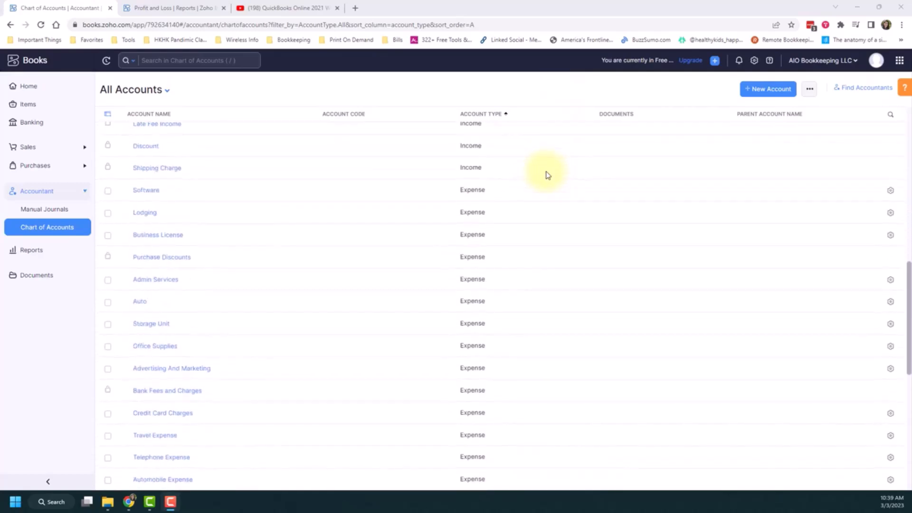
pyautogui.moveTo(548, 175)
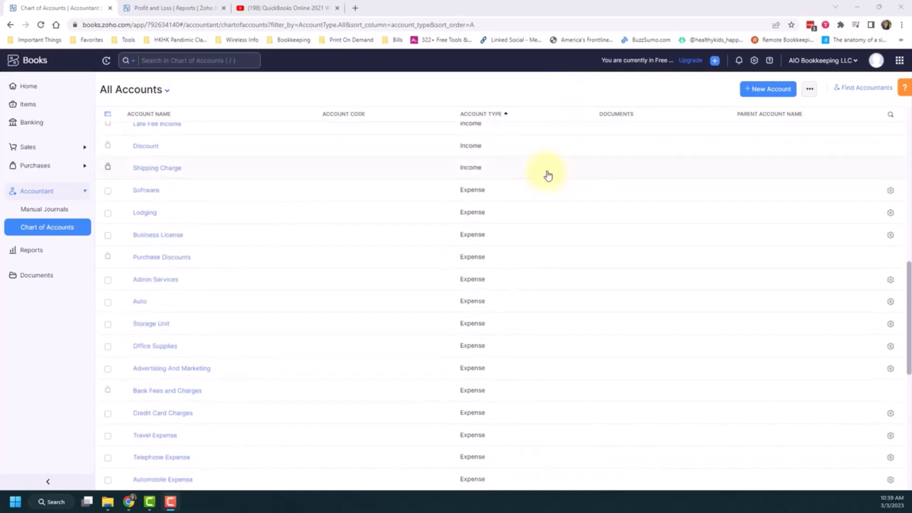
pyautogui.scroll(-3)
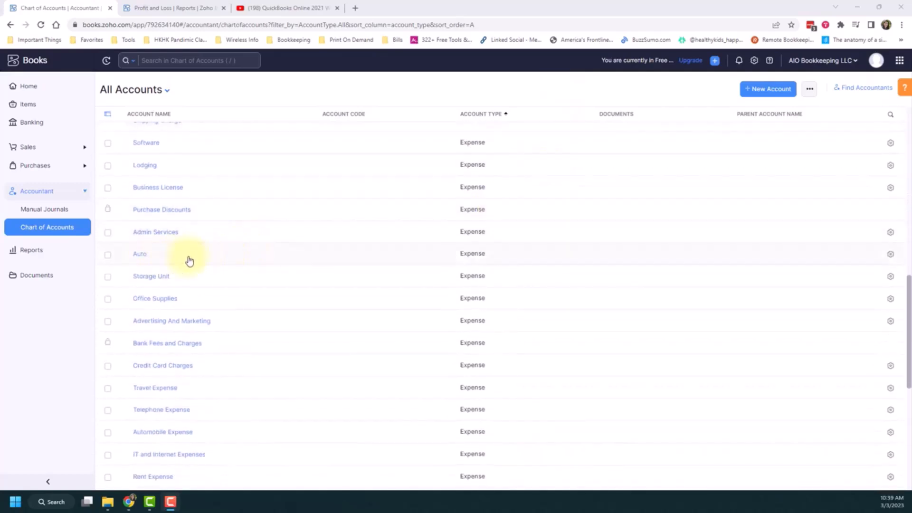
pyautogui.click(890, 258)
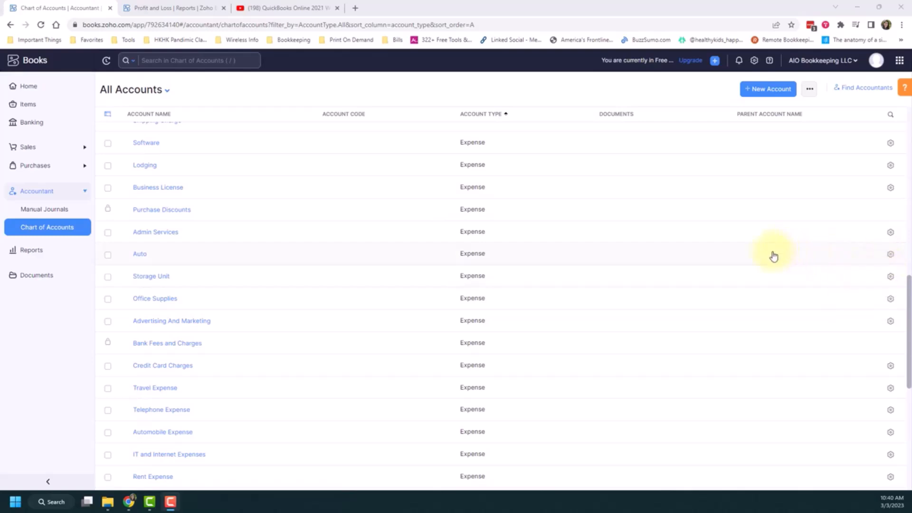
pyautogui.click(140, 254)
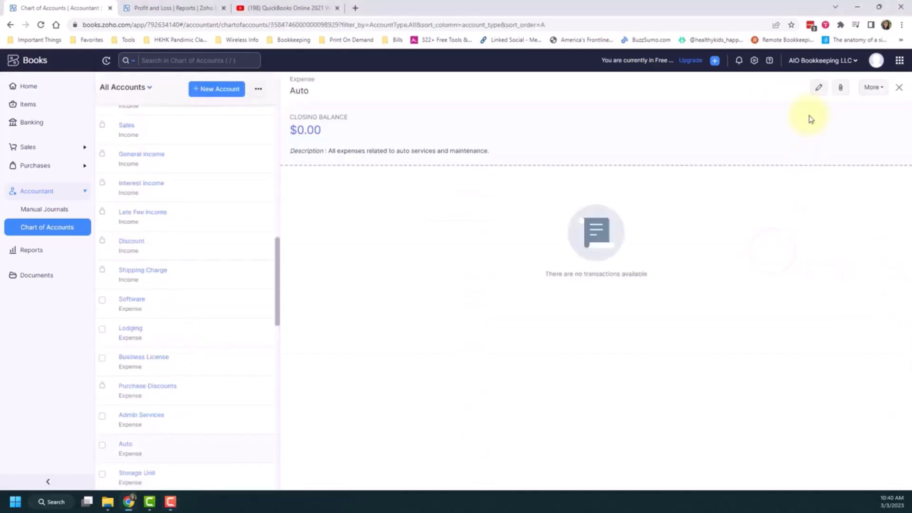
pyautogui.click(818, 88)
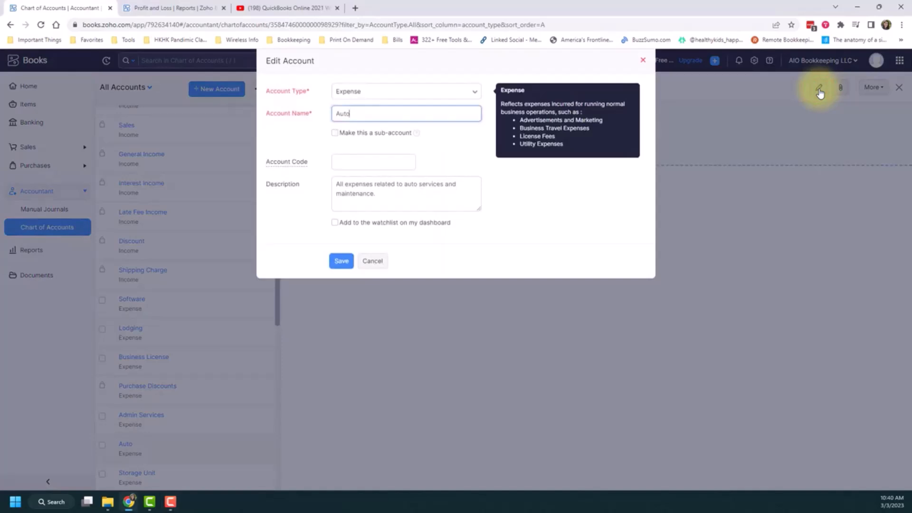
pyautogui.moveTo(520, 192)
pyautogui.write(' M')
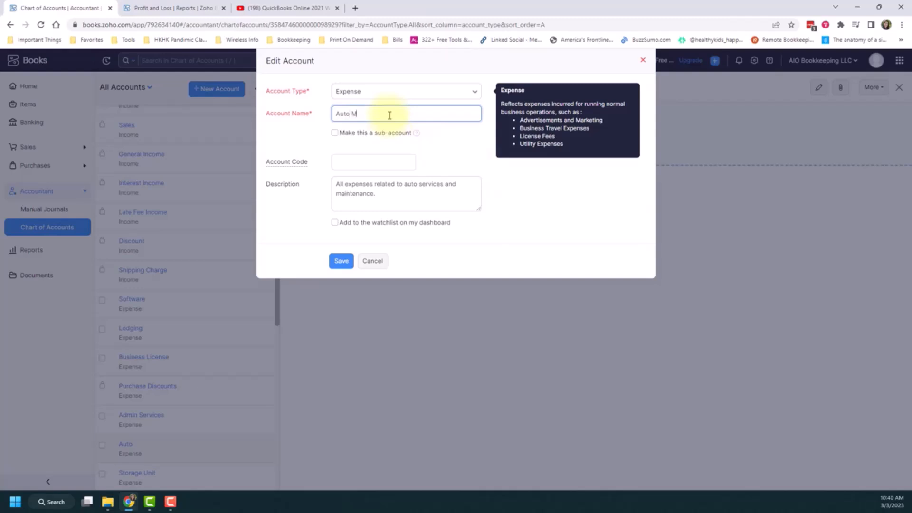
# Change the Account Name to Auto Maintenance and save it.
pyautogui.write('aintenance')
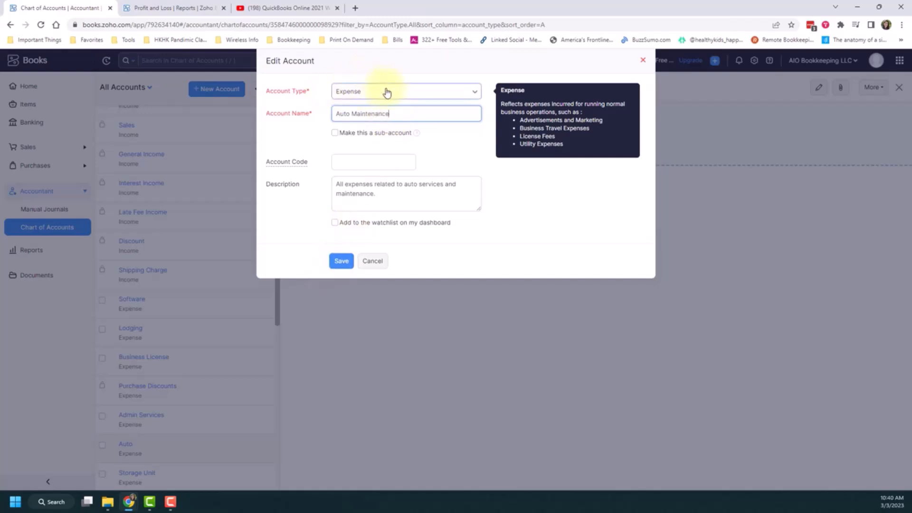
pyautogui.moveTo(409, 94)
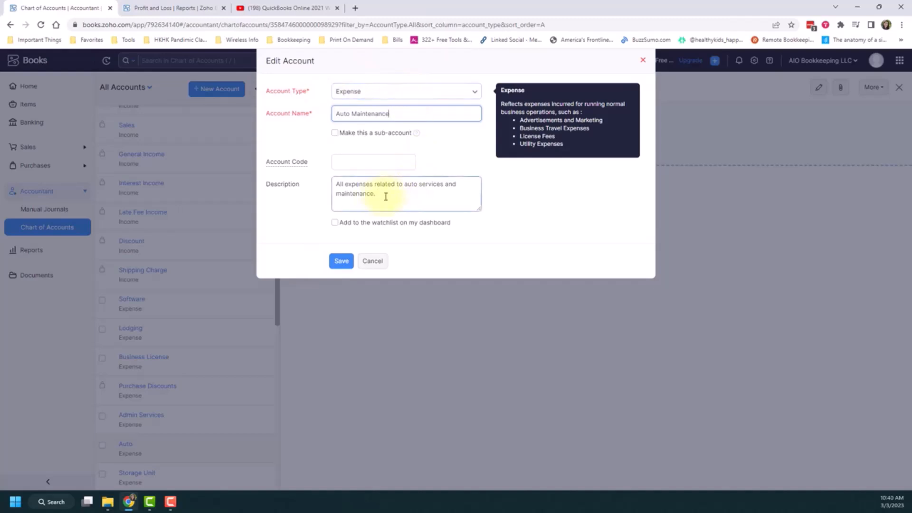
pyautogui.moveTo(409, 227)
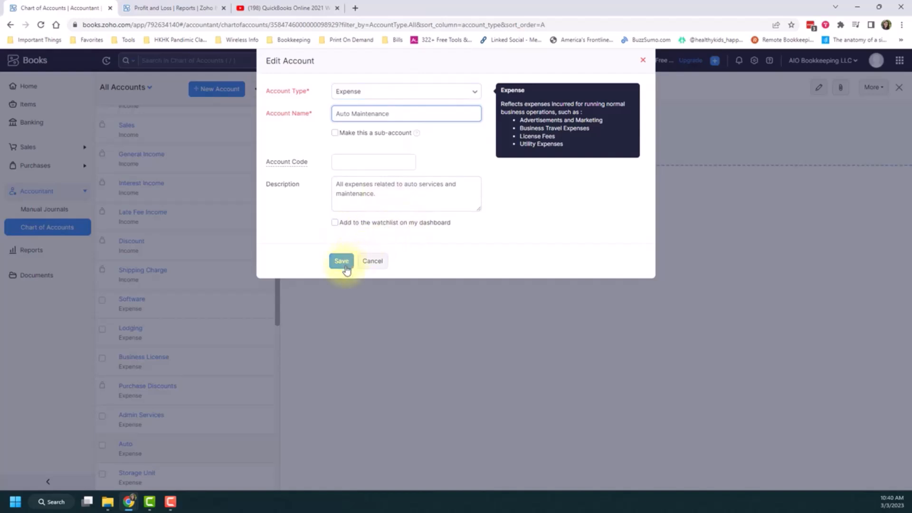
pyautogui.click(341, 260)
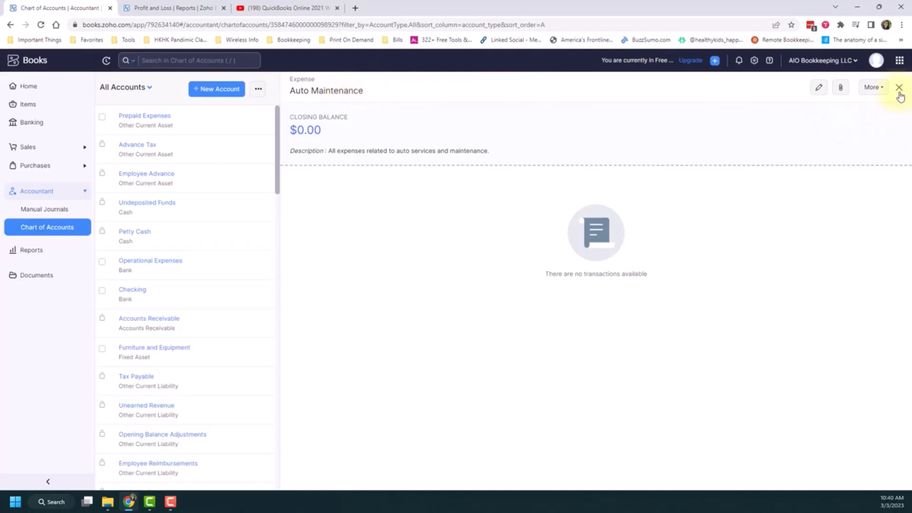
# Close the detail pane and scroll back down to the expense accounts in the full list.
pyautogui.click(900, 87)
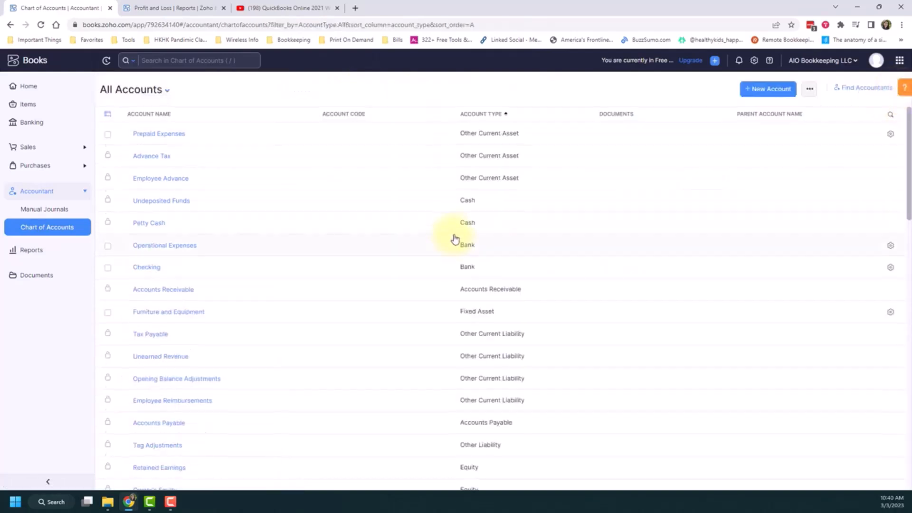
pyautogui.scroll(-3)
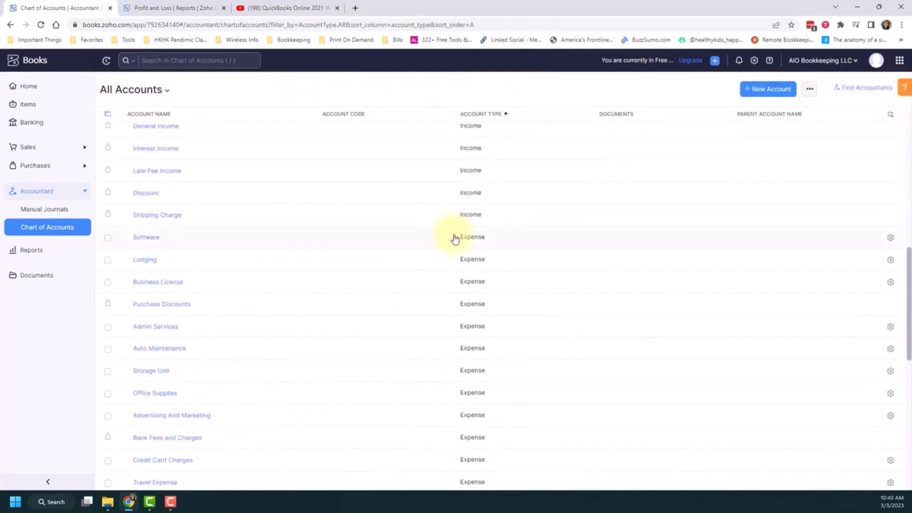
pyautogui.scroll(-3)
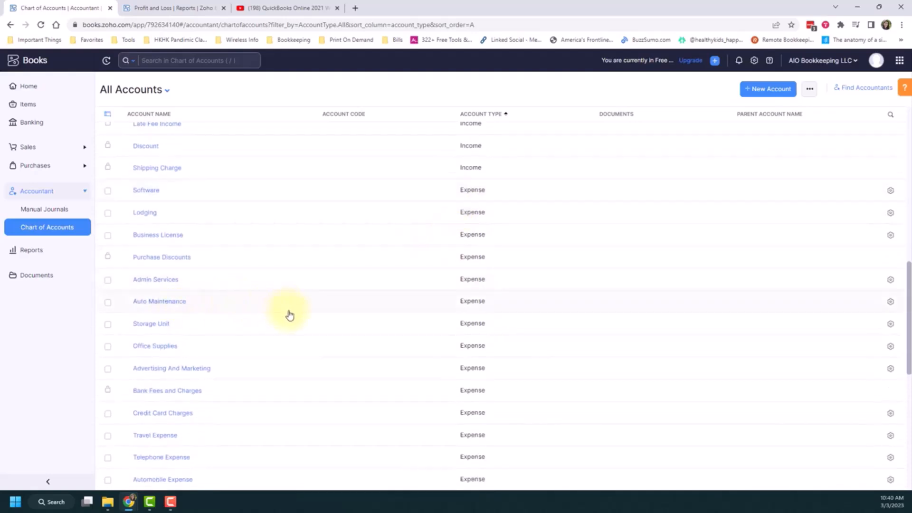
pyautogui.moveTo(294, 311)
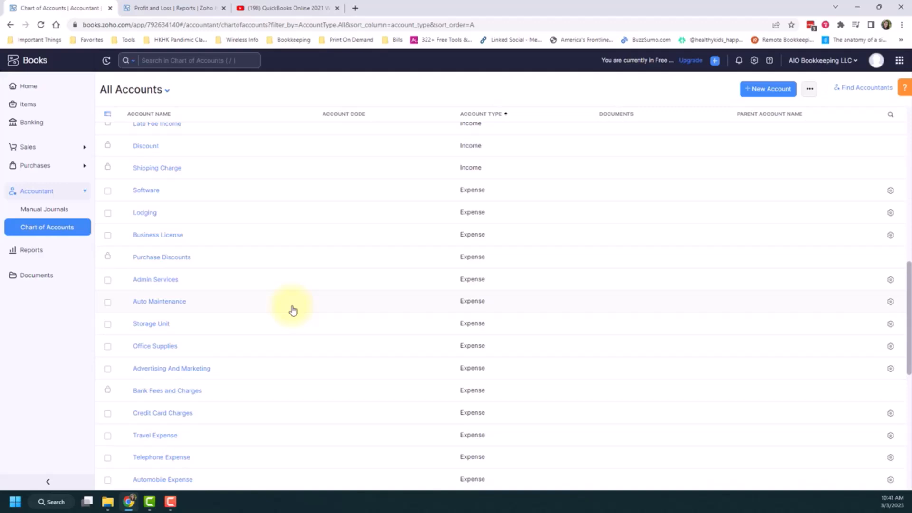
pyautogui.moveTo(281, 344)
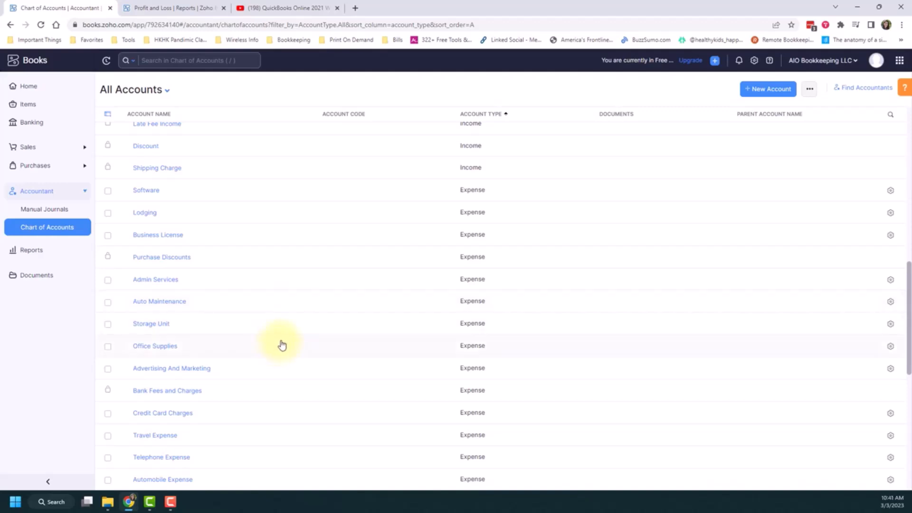
pyautogui.moveTo(610, 344)
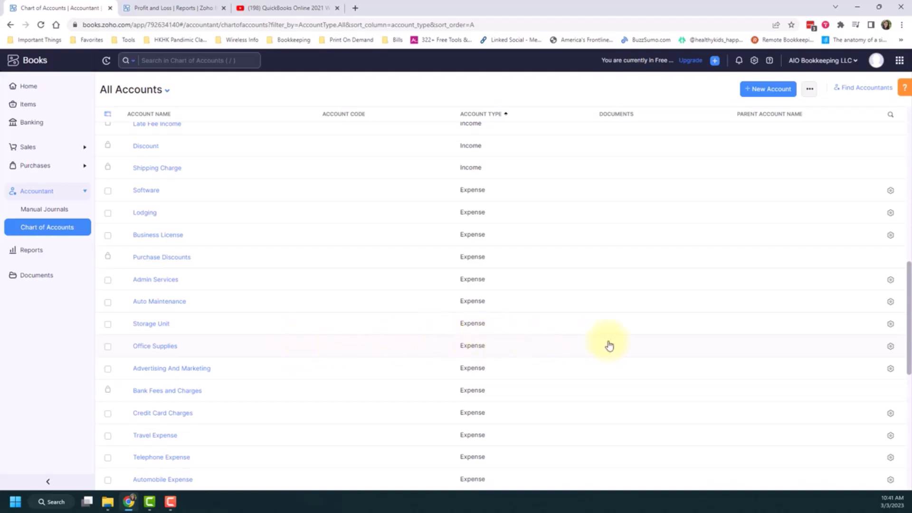
pyautogui.click(890, 346)
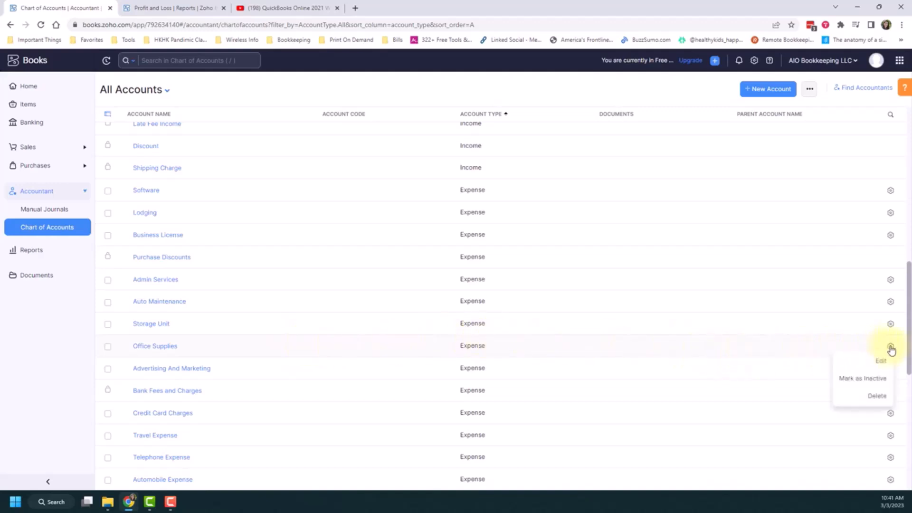
pyautogui.moveTo(877, 399)
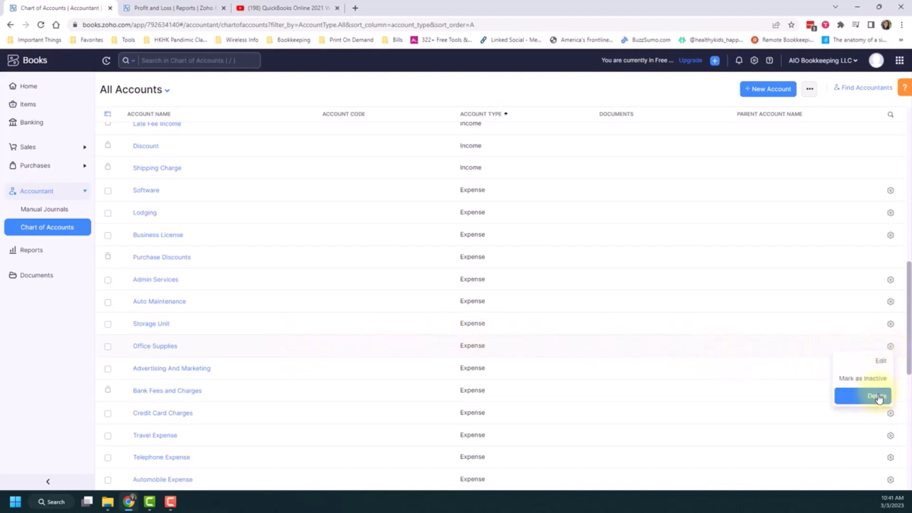
pyautogui.click(876, 397)
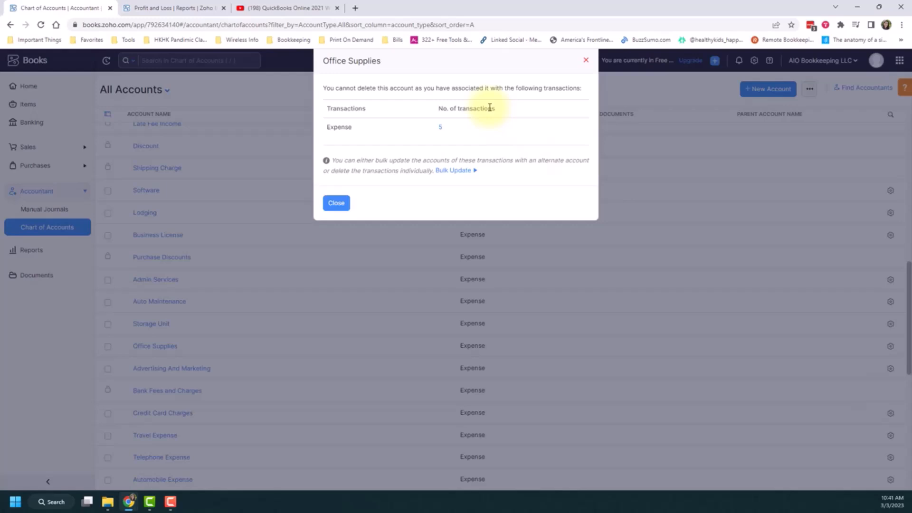
pyautogui.moveTo(499, 104)
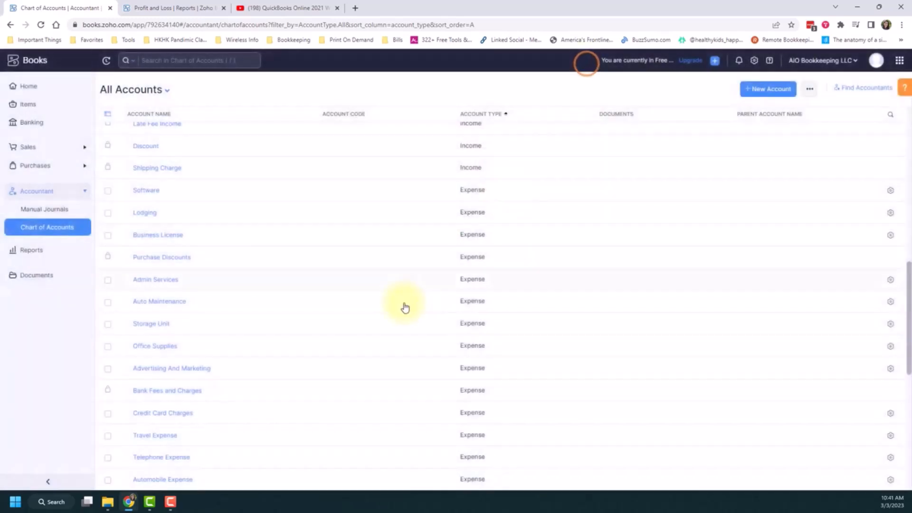
pyautogui.moveTo(396, 302)
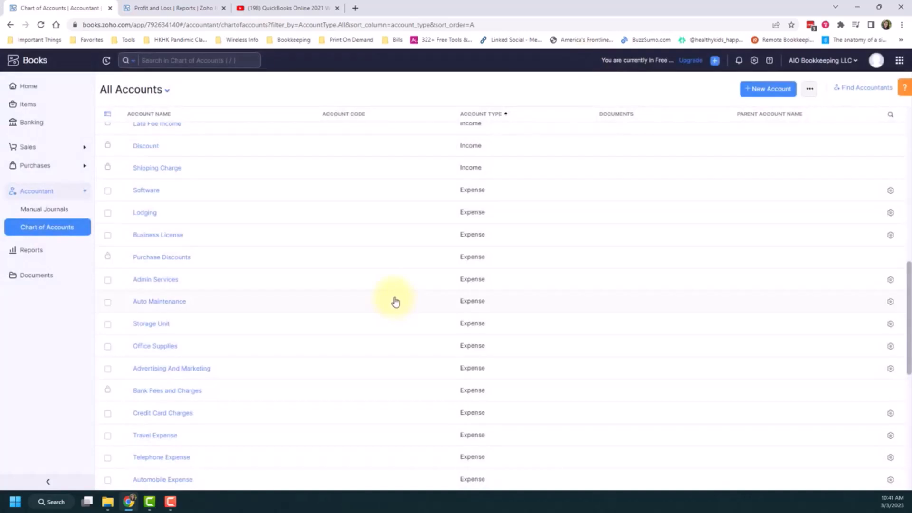
pyautogui.moveTo(593, 314)
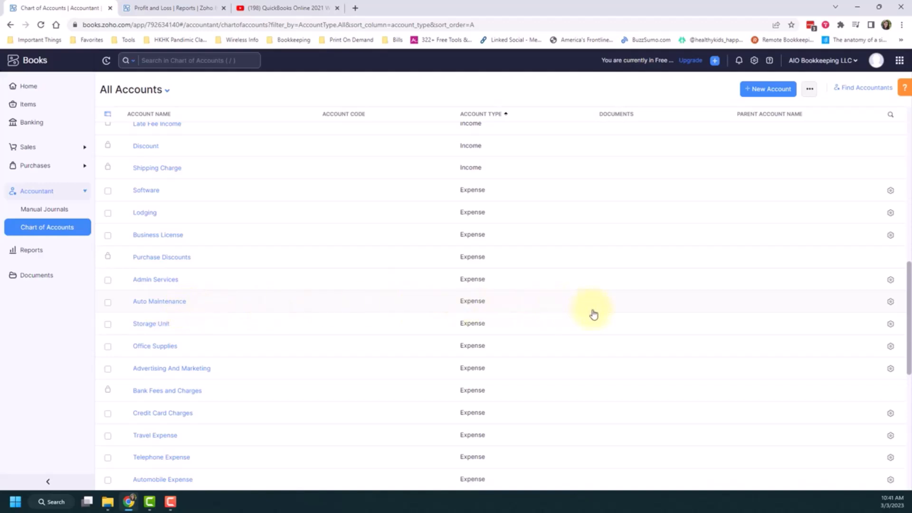
# Delete Auto Maintenance via its row gear menu and confirm with OK.
pyautogui.click(890, 301)
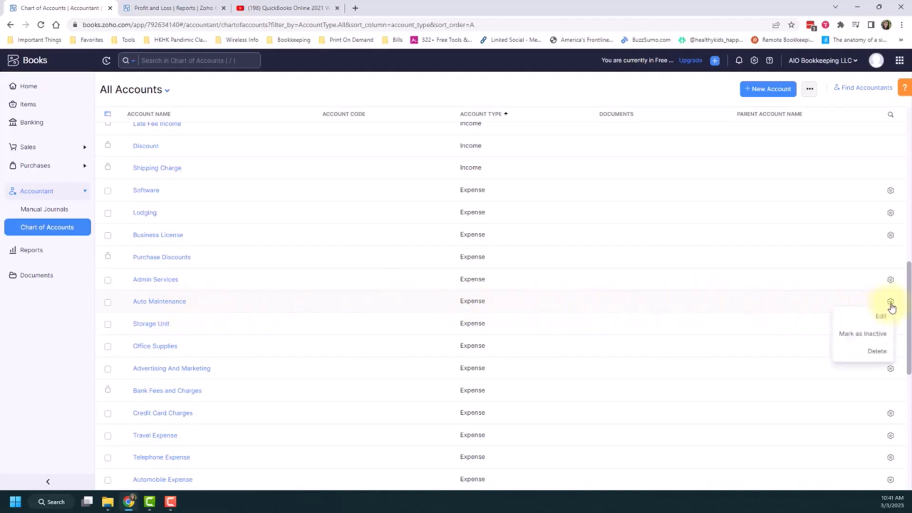
pyautogui.click(877, 351)
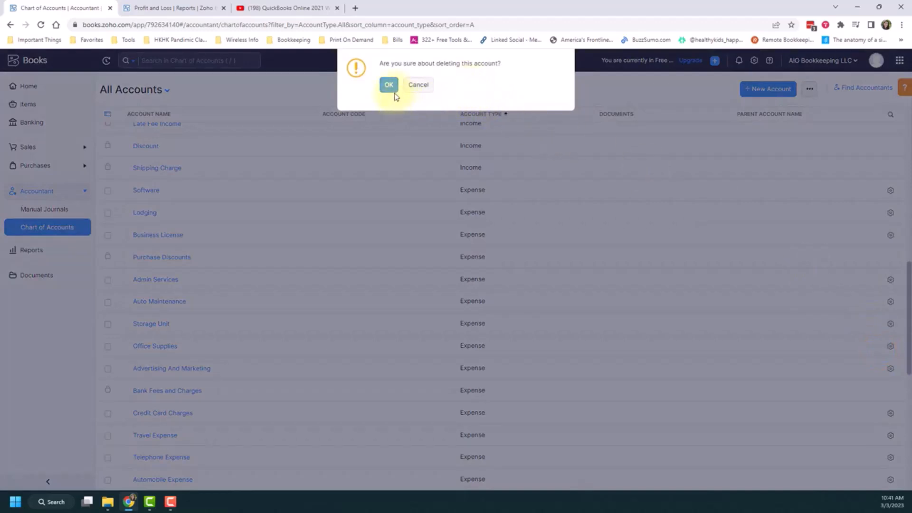
pyautogui.click(389, 85)
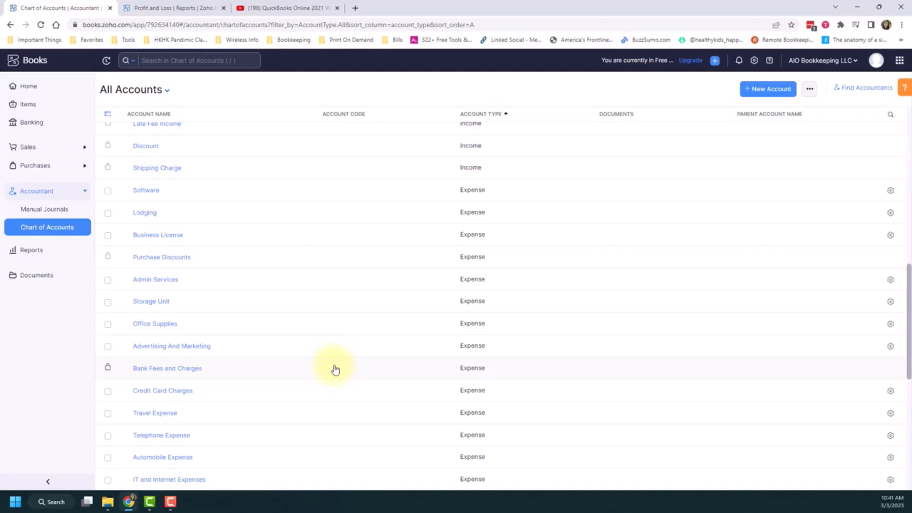
pyautogui.moveTo(515, 315)
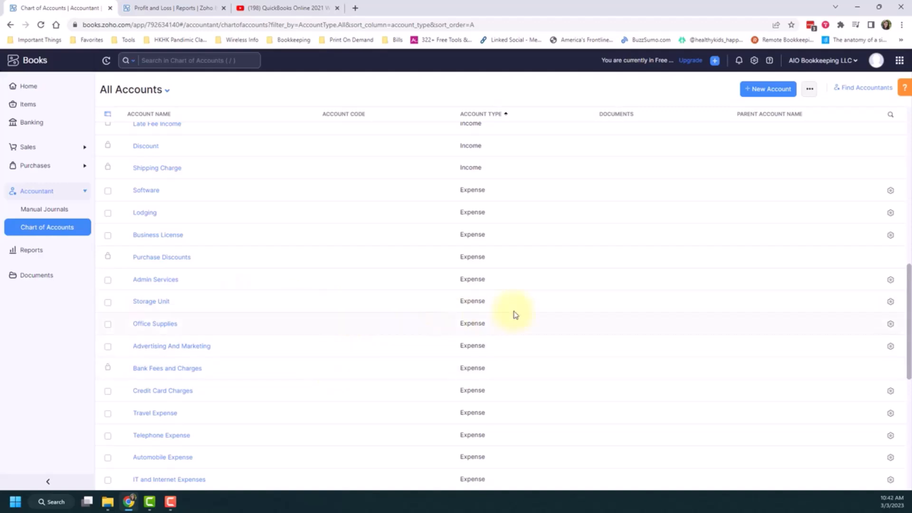
pyautogui.click(890, 301)
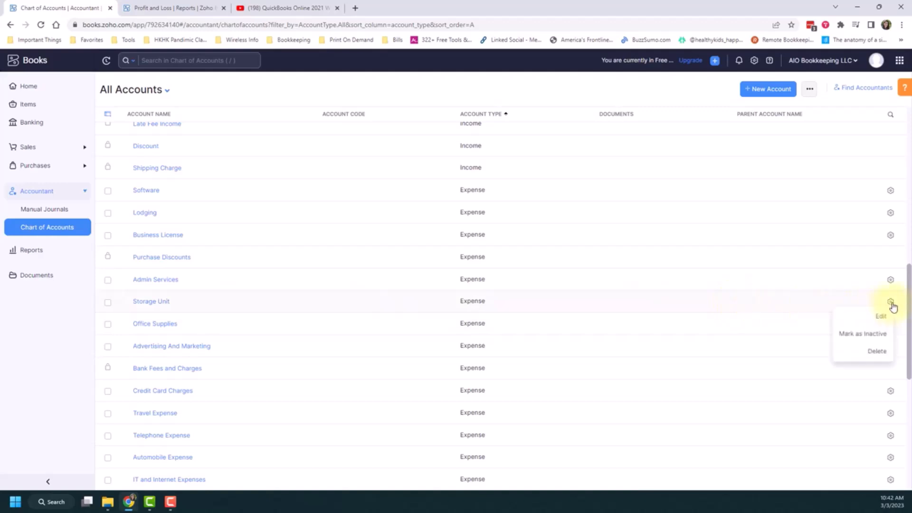
# Choose Mark as Inactive for the Storage Unit expense account.
pyautogui.click(863, 334)
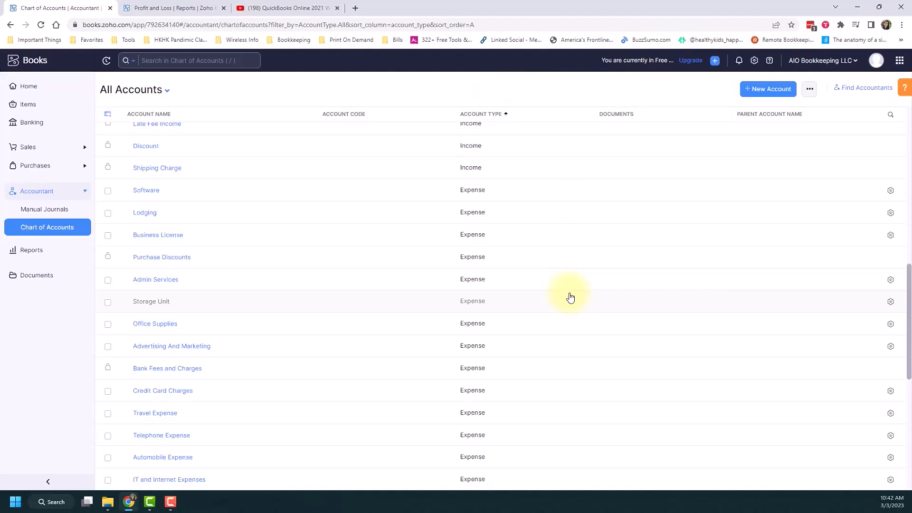
pyautogui.moveTo(765, 307)
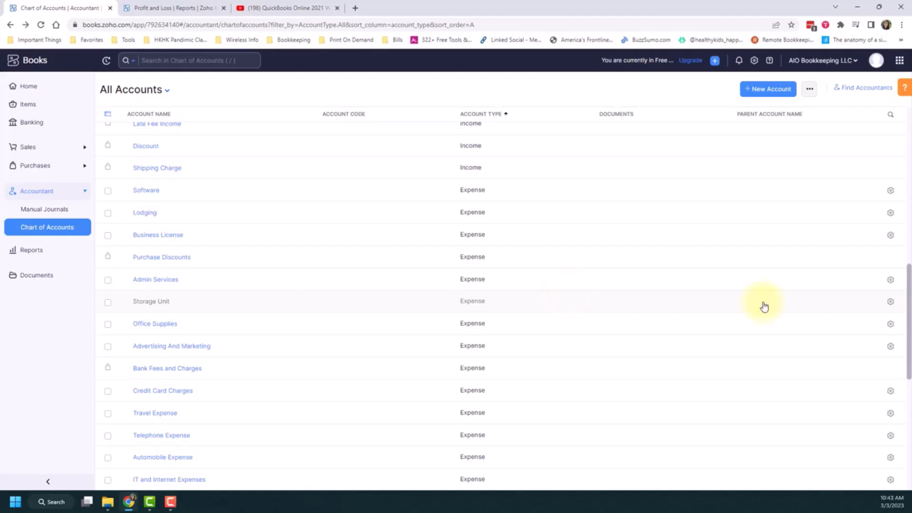